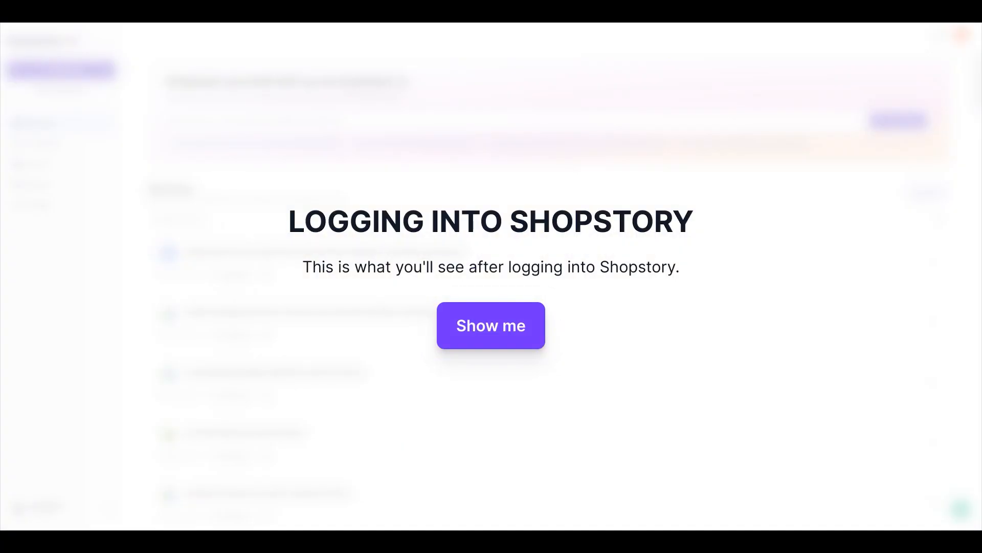
Get past the login introduction and scroll through the AI Assistant and My Flows dashboard
left_click(491, 325)
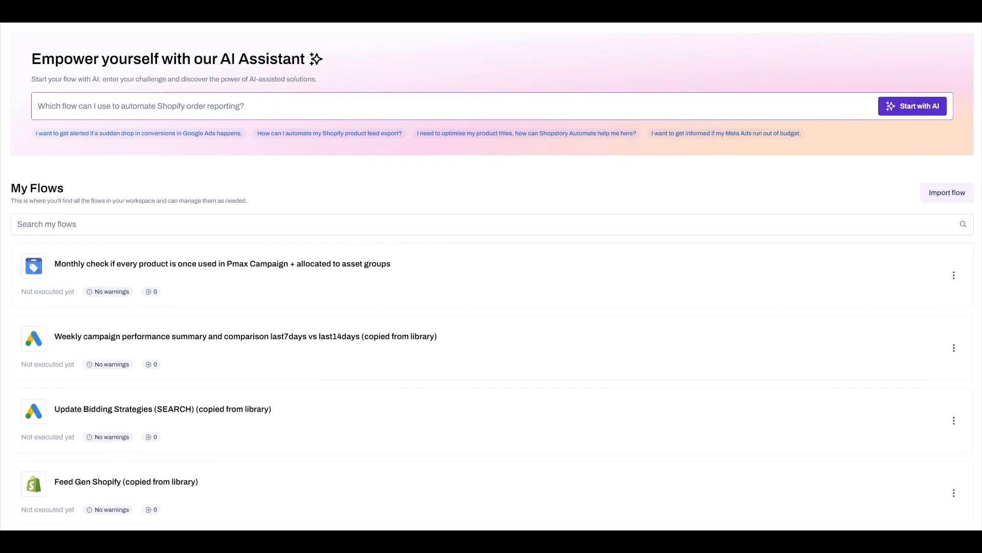
scroll("down", 3)
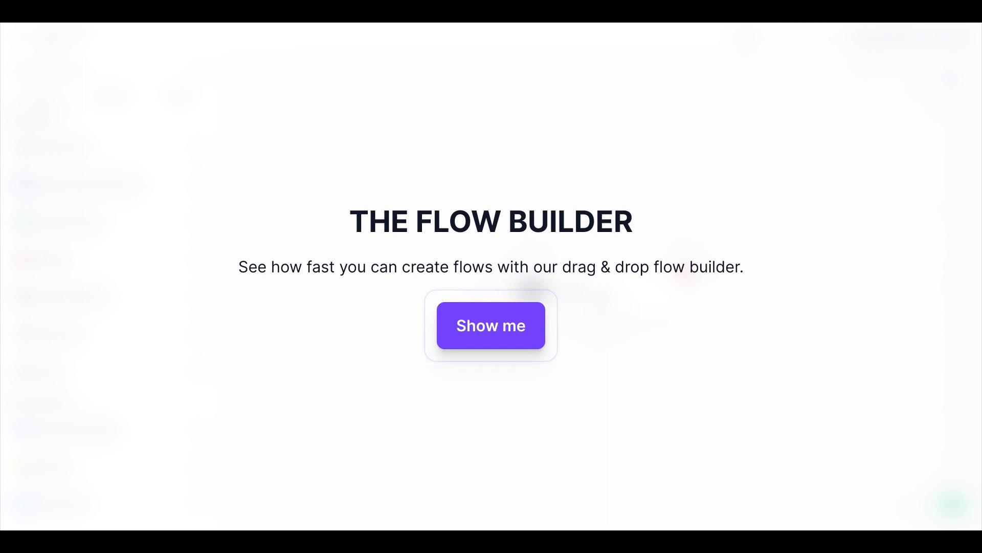
Start the Flow Builder walkthrough and view the canvas with its empty Select trigger node
left_click(490, 326)
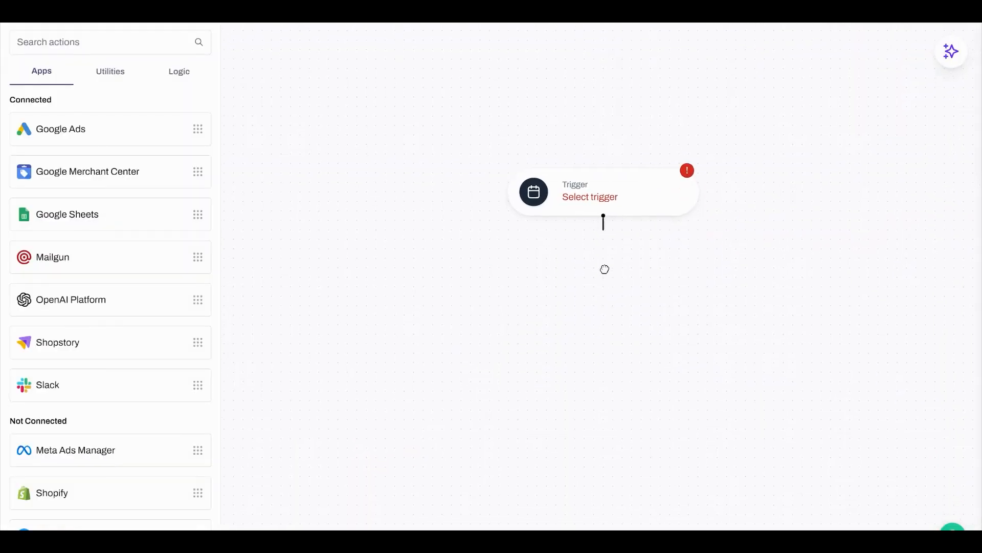
left_click(589, 196)
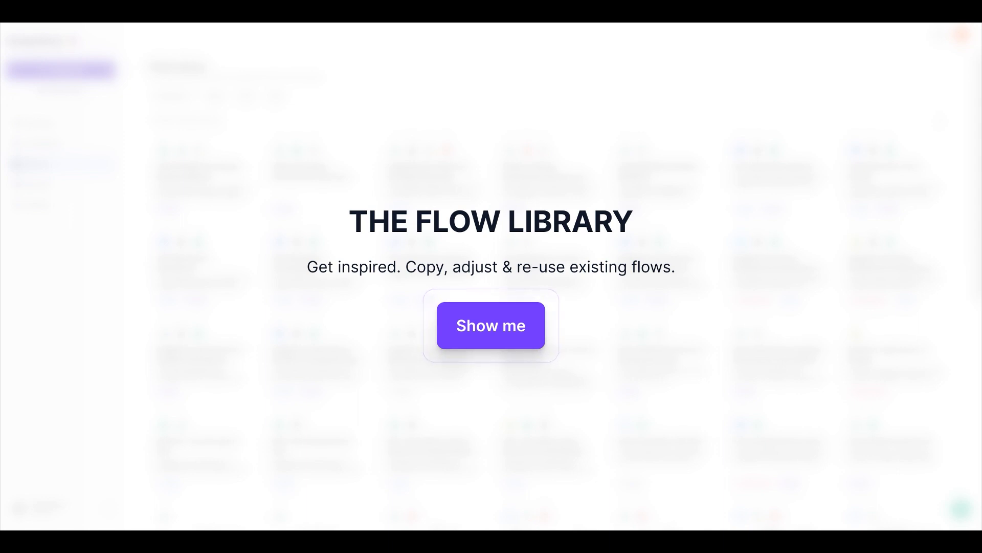
Start the Flow Library walkthrough to browse the ready-made flow cards
left_click(491, 326)
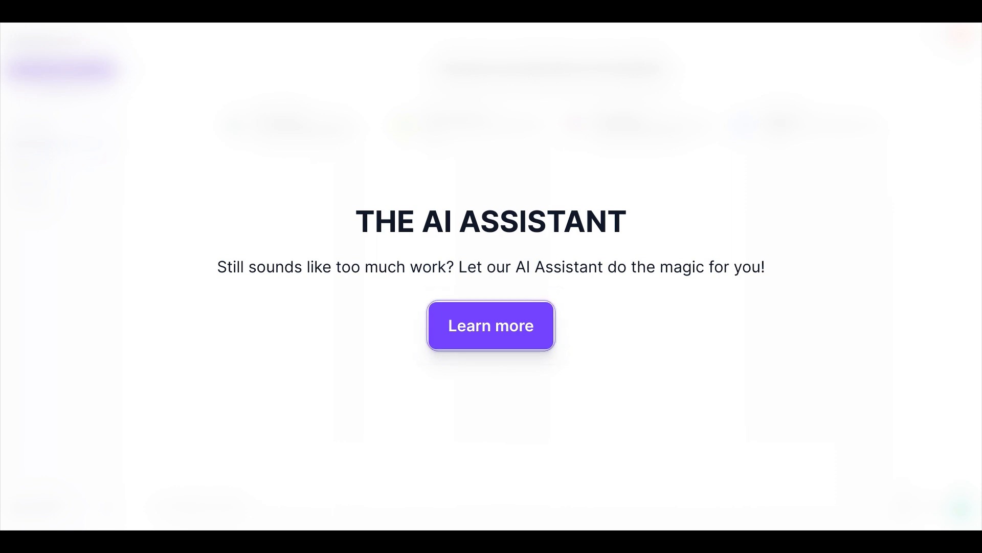
Ask the AI Assistant for a weekly Google Ads performance report and open the suggested flow
type("i want a weekly per")
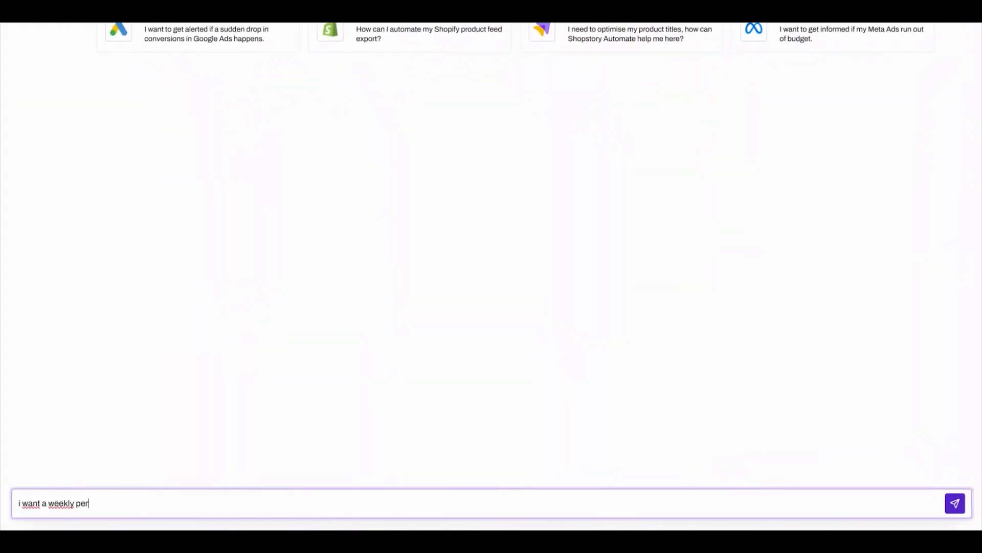
type("ormance report from my google ads")
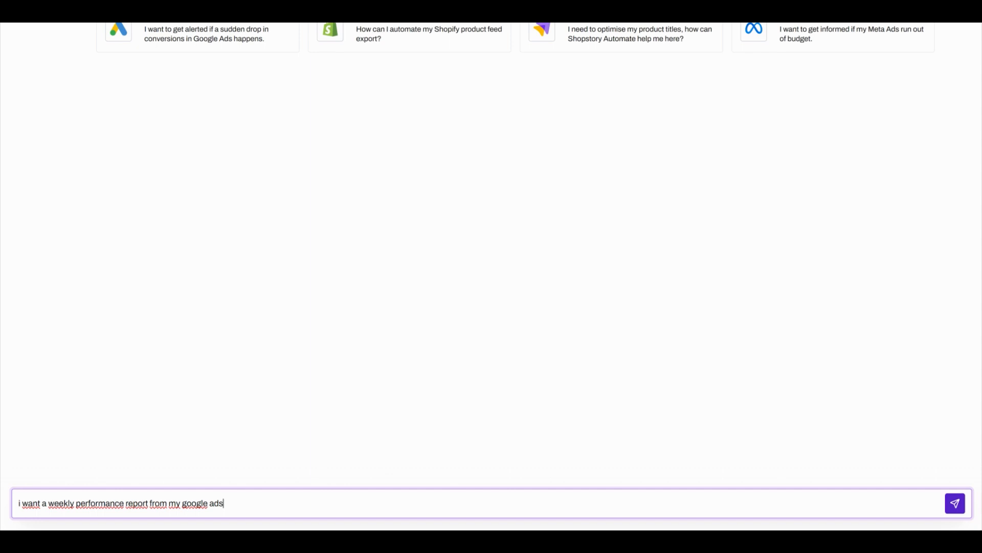
left_click(955, 502)
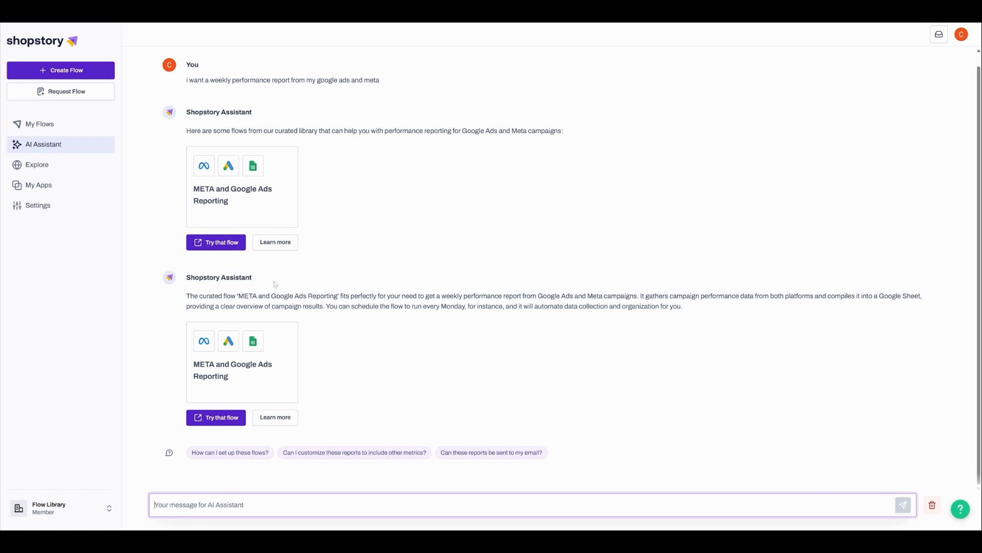
left_click(215, 242)
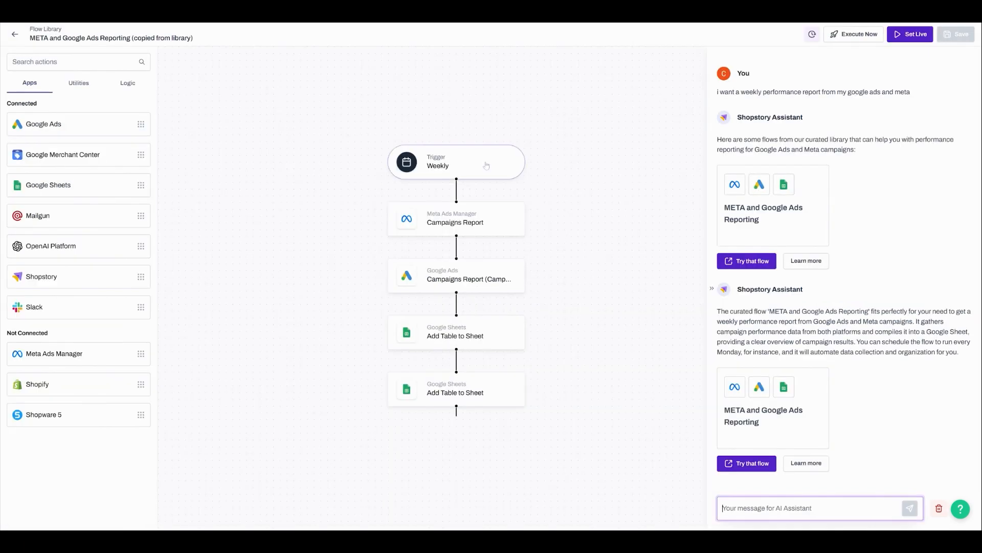